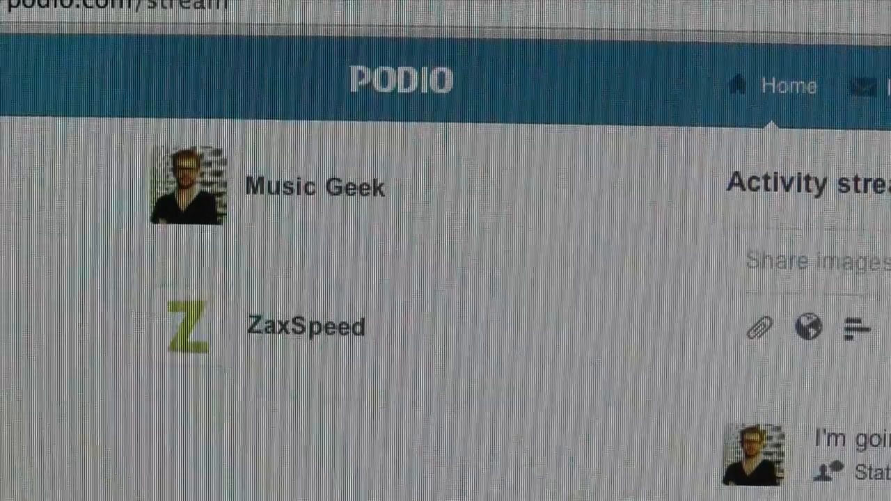
Scroll the activity stream down to the month-old Project Collaboration posts
scroll("down", 3)
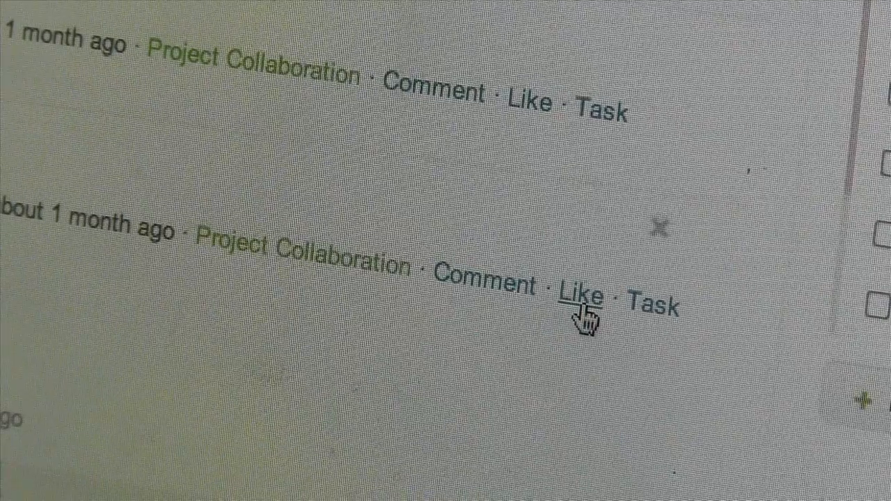
Like the Kickoff Materials Project Collaboration post so 'Office Prankster likes this' appears
left_click(579, 292)
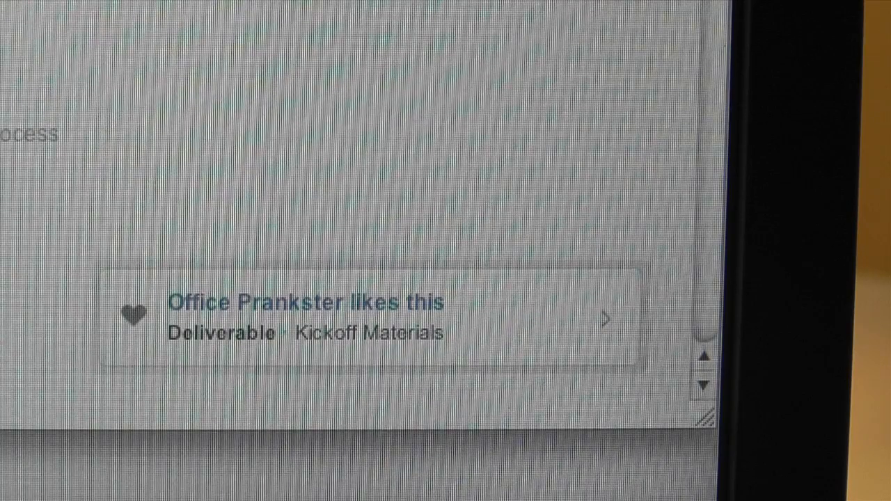